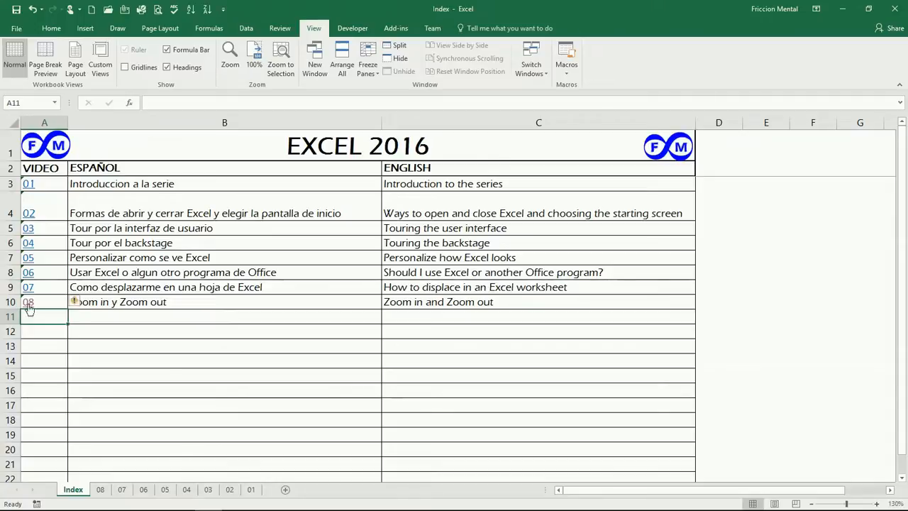
- Jump from the Index sheet to worksheet 08 via its hyperlink and show the Home ribbon
click(100, 488)
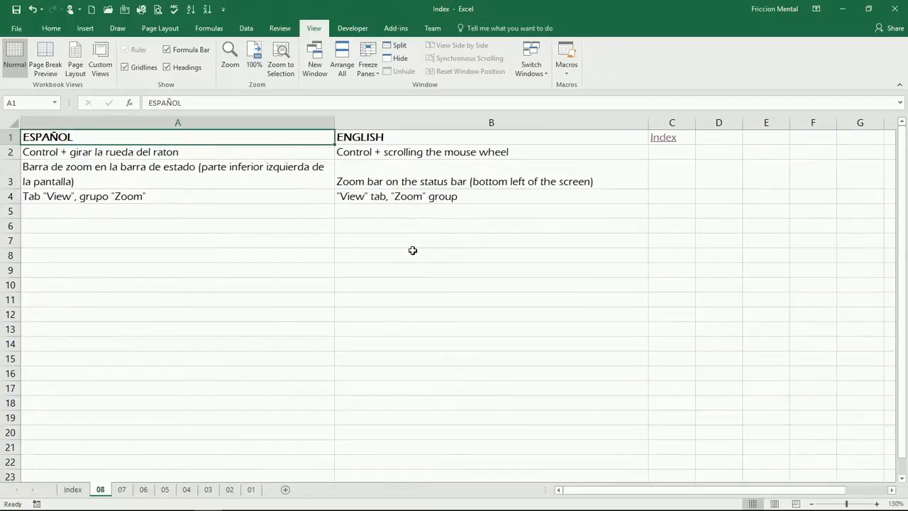
click(51, 29)
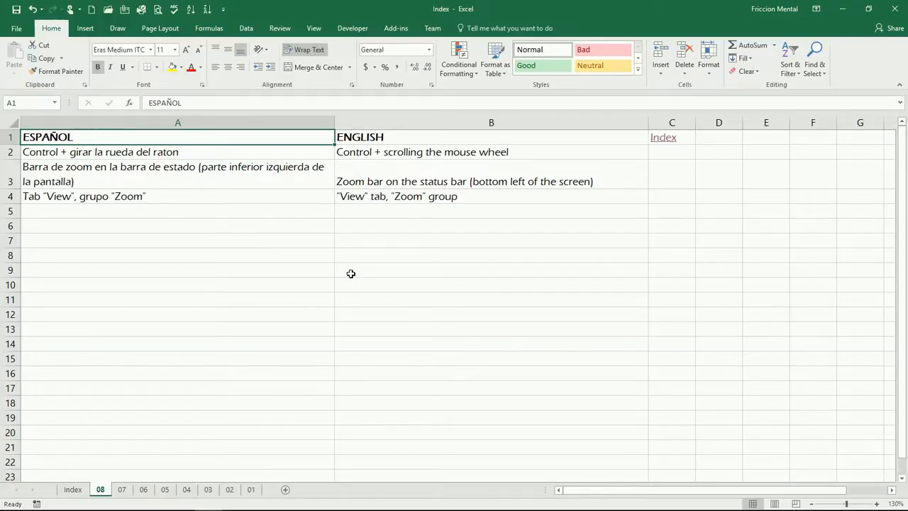
scroll(up, 3)
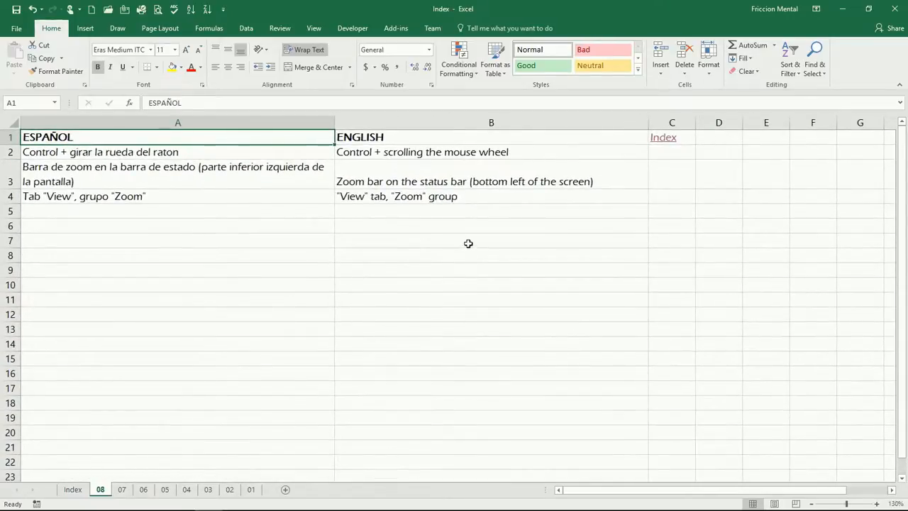
- Select B3, enlarge the view with the status-bar zoom slider, then drag it back below 100%
click(464, 182)
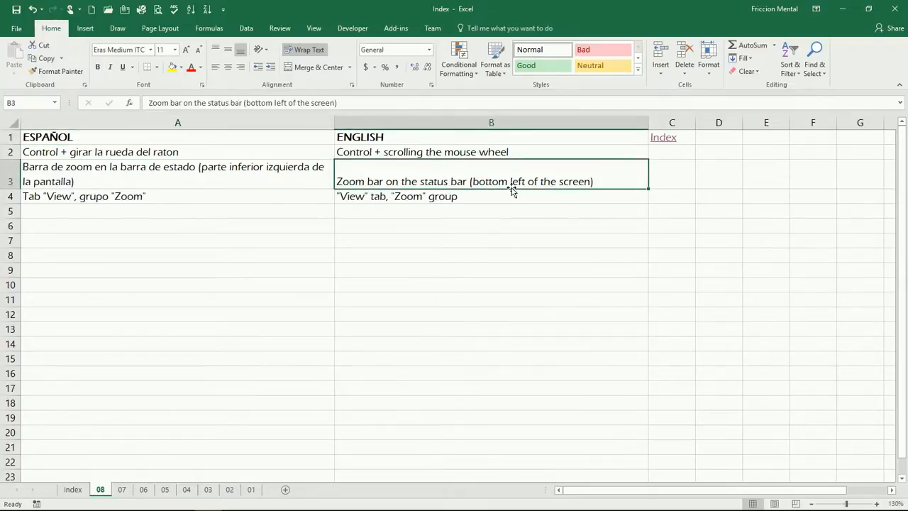
mouse_move(780, 301)
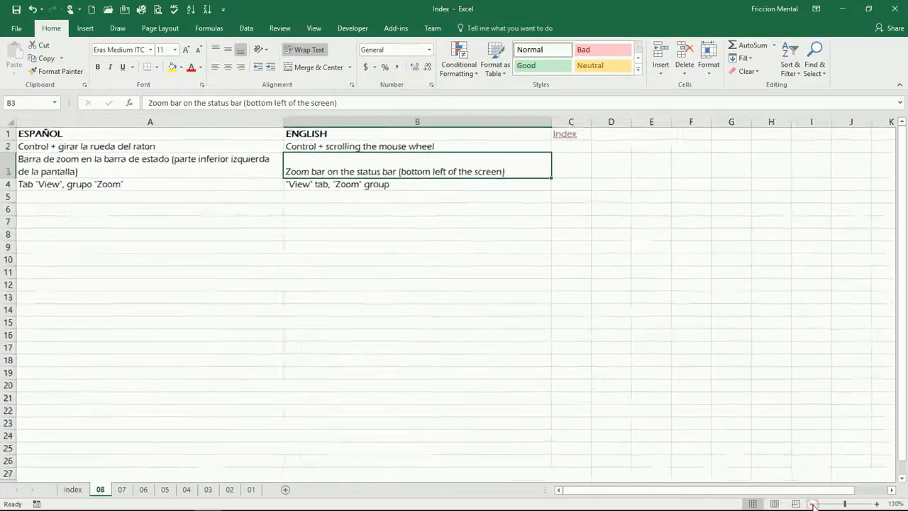
click(876, 503)
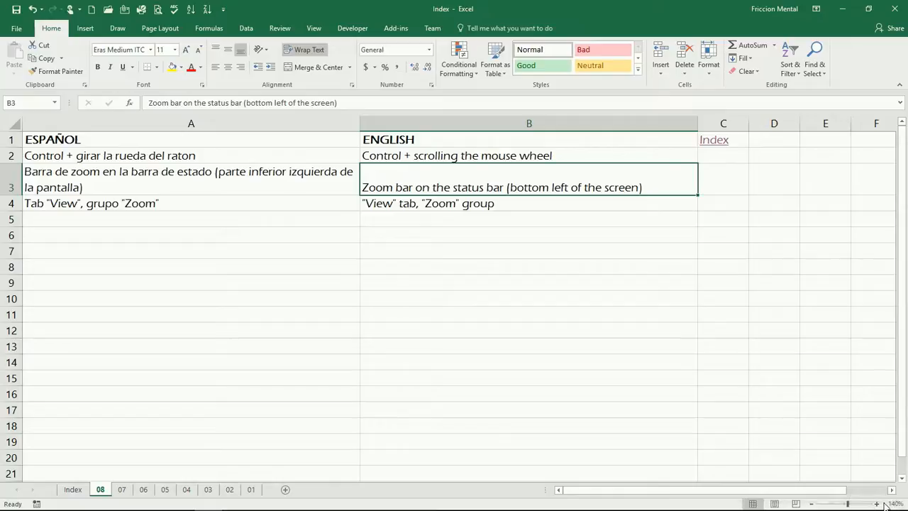
mouse_move(834, 503)
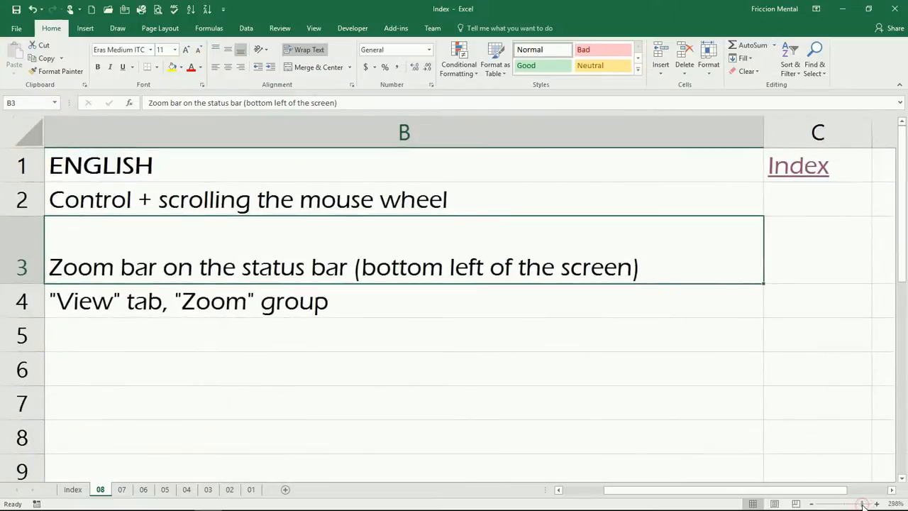
drag(863, 504, 834, 503)
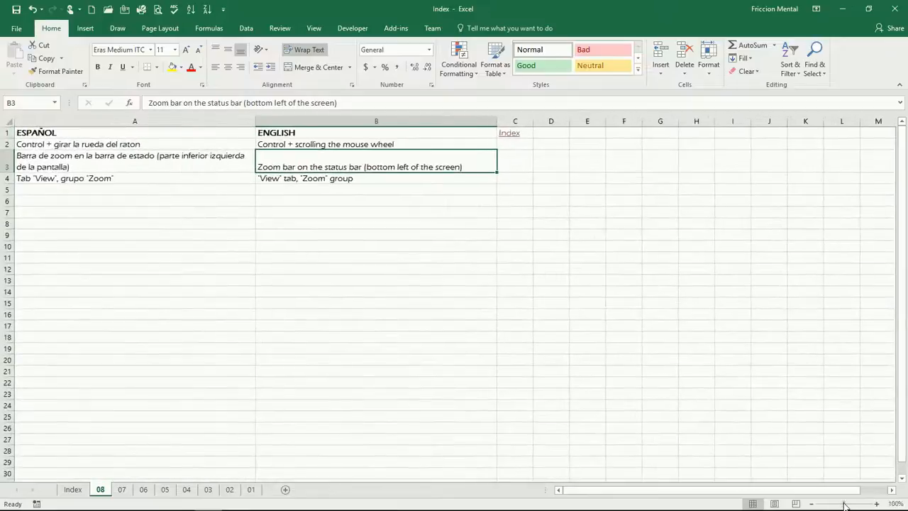
mouse_move(839, 491)
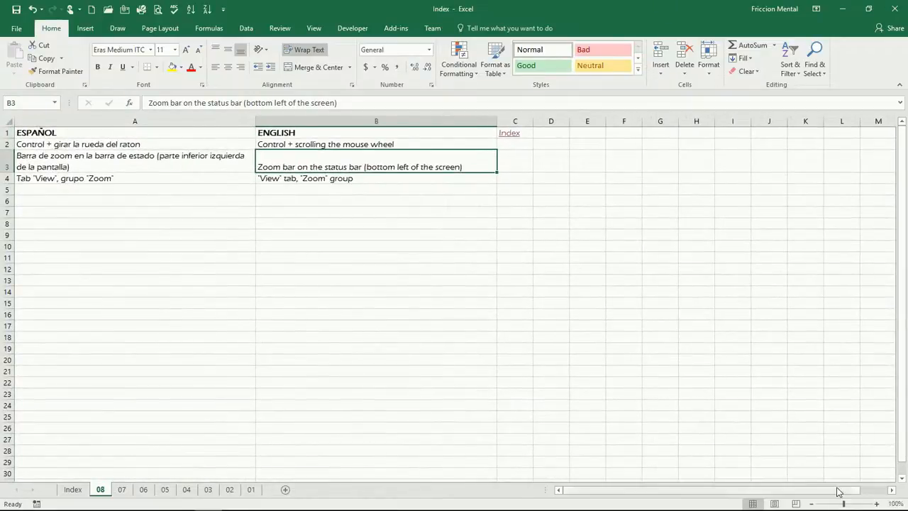
mouse_move(897, 503)
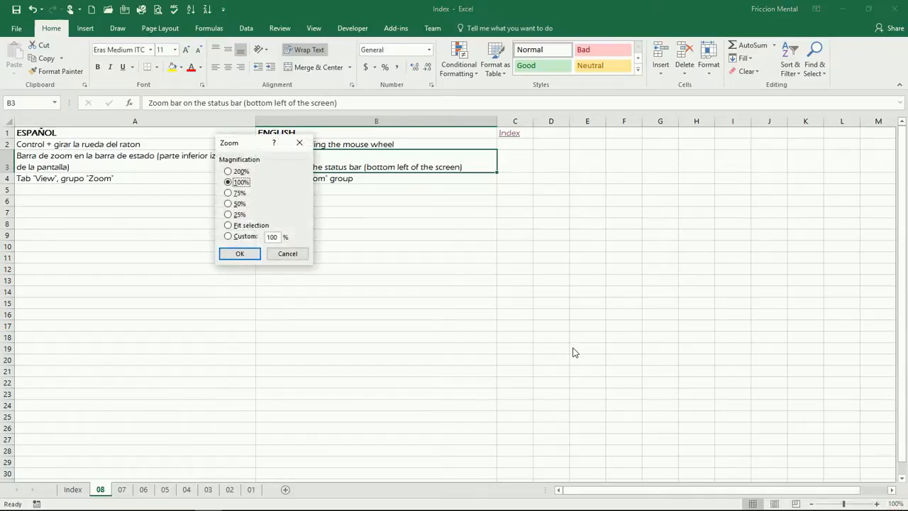
mouse_move(258, 147)
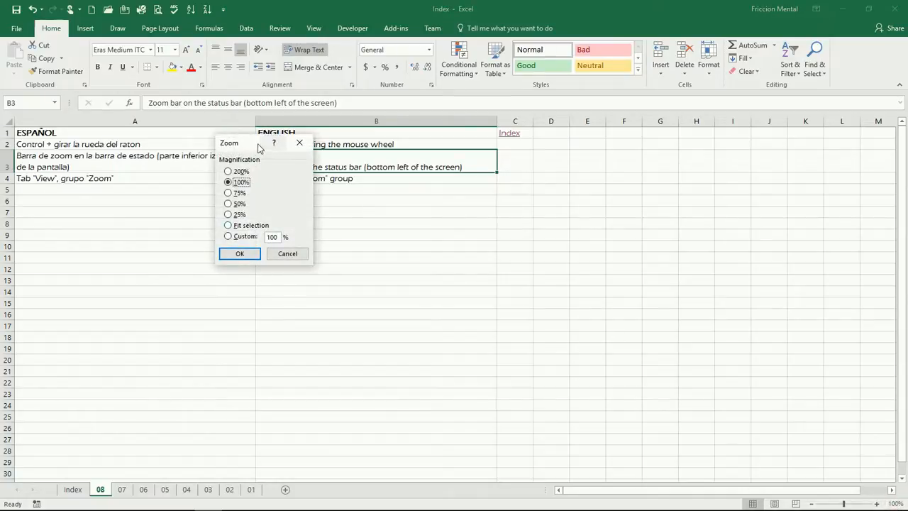
- Confirm 100% in the Zoom dialog to restore normal magnification
click(239, 252)
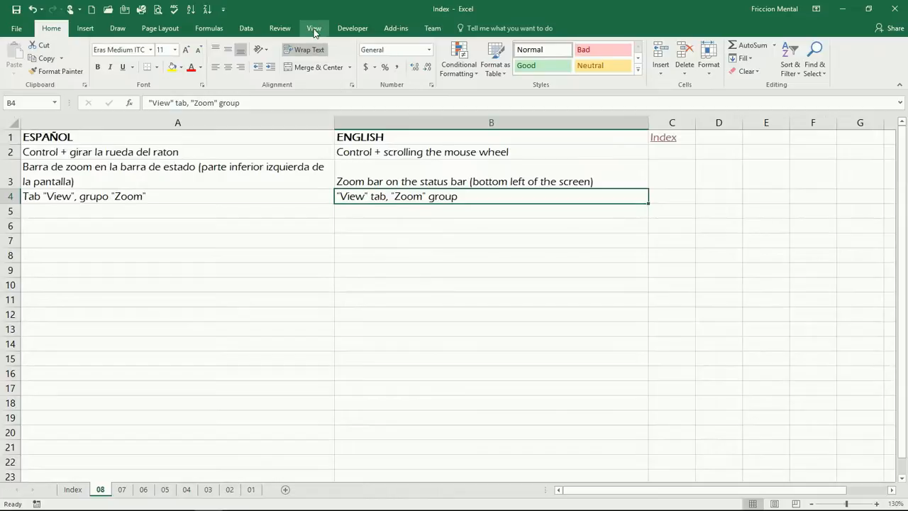
- From the View ribbon's Zoom dialog, set the sheet to 200% magnification
click(313, 28)
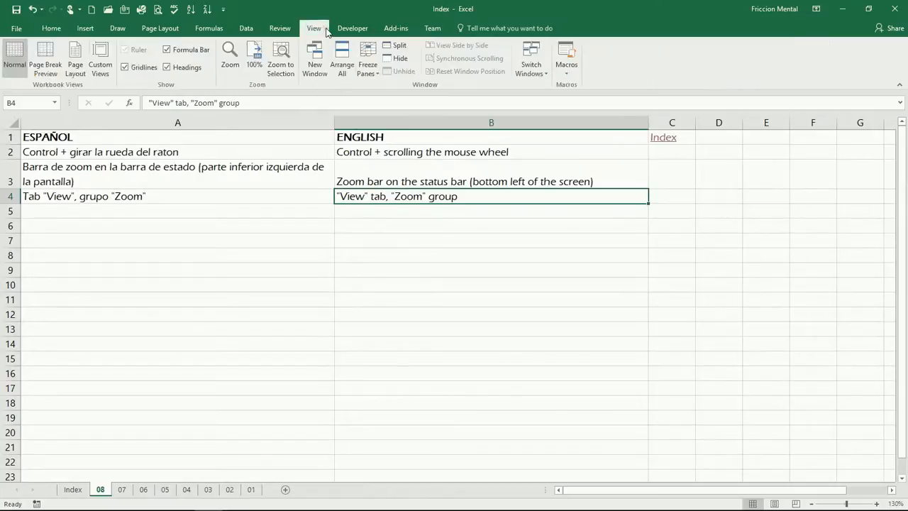
mouse_move(276, 81)
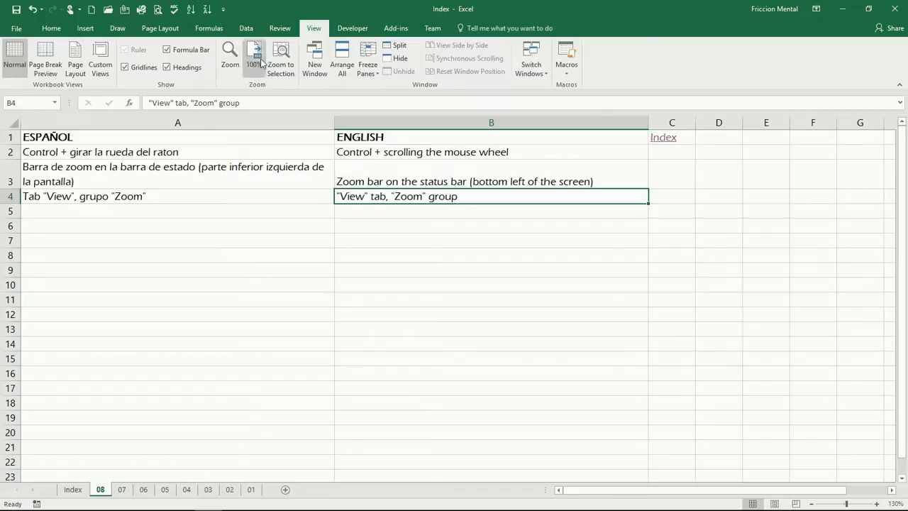
click(230, 58)
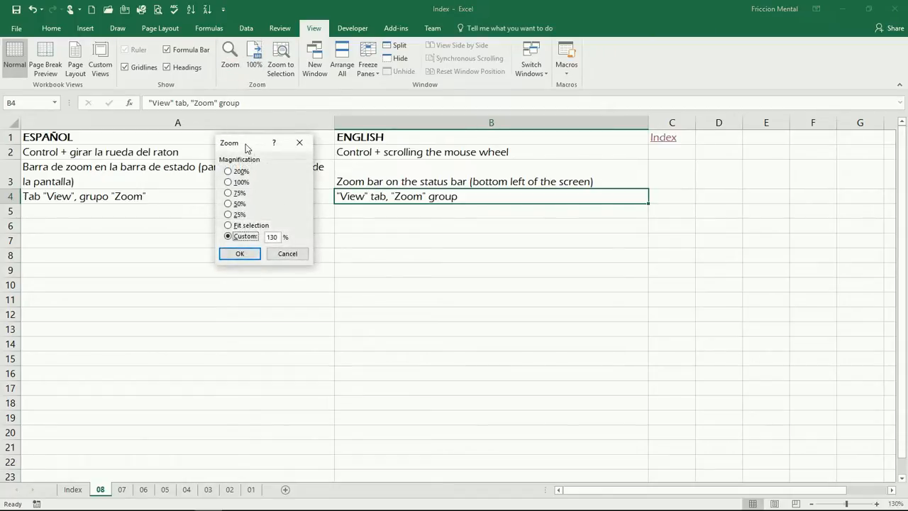
mouse_move(290, 191)
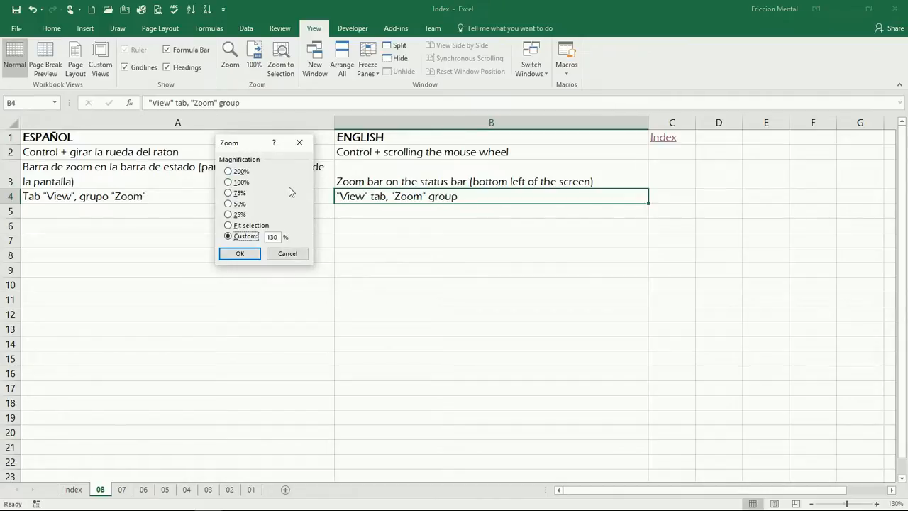
click(229, 170)
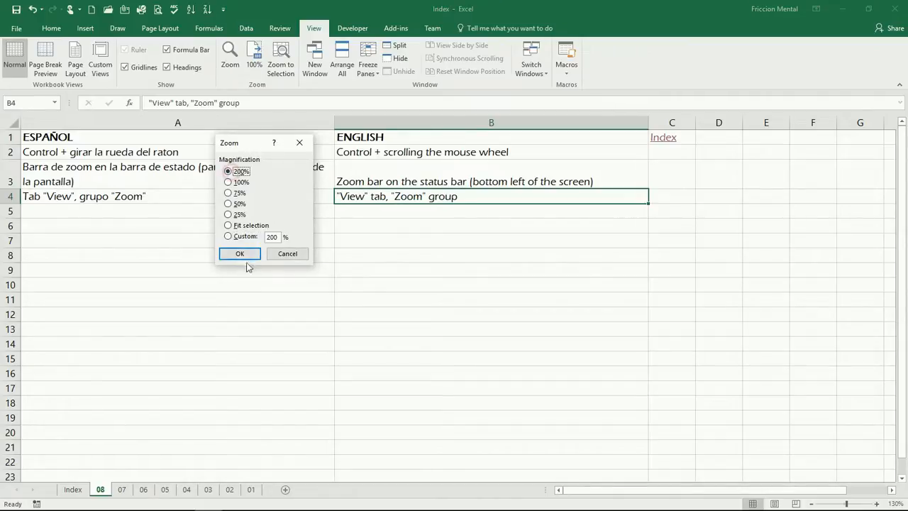
click(240, 252)
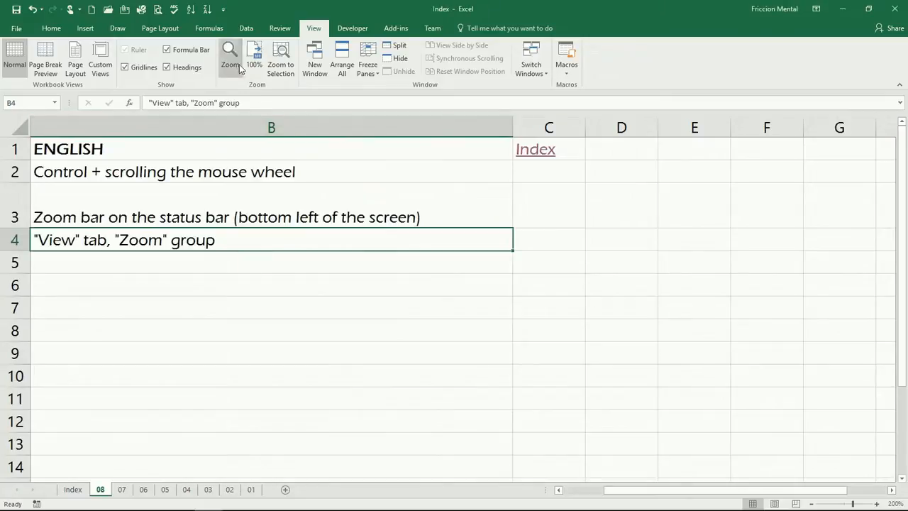
- Return via the Zoom dialog to a smaller magnification, then apply a custom fit-selection zoom level
click(230, 56)
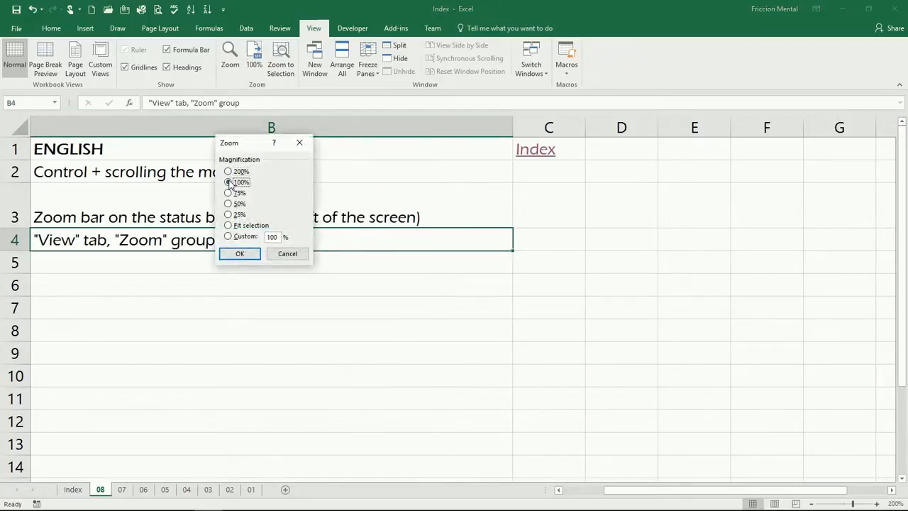
click(239, 252)
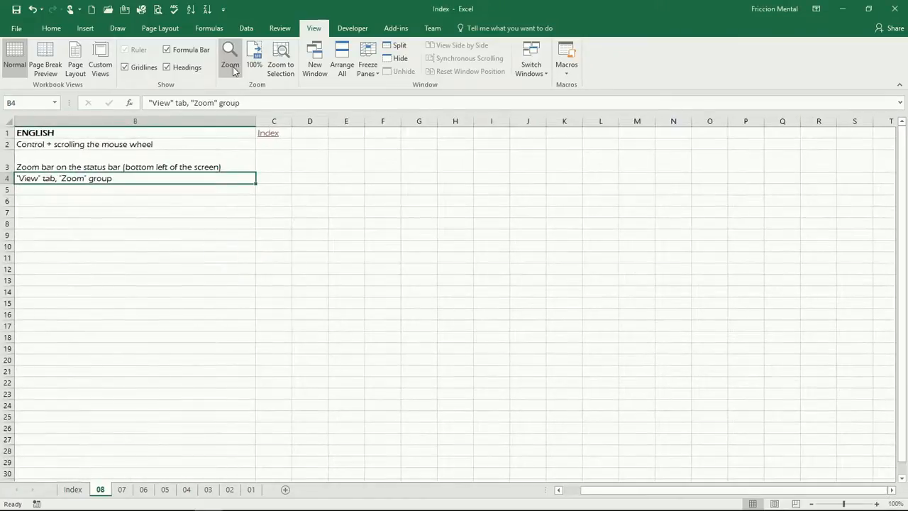
click(229, 58)
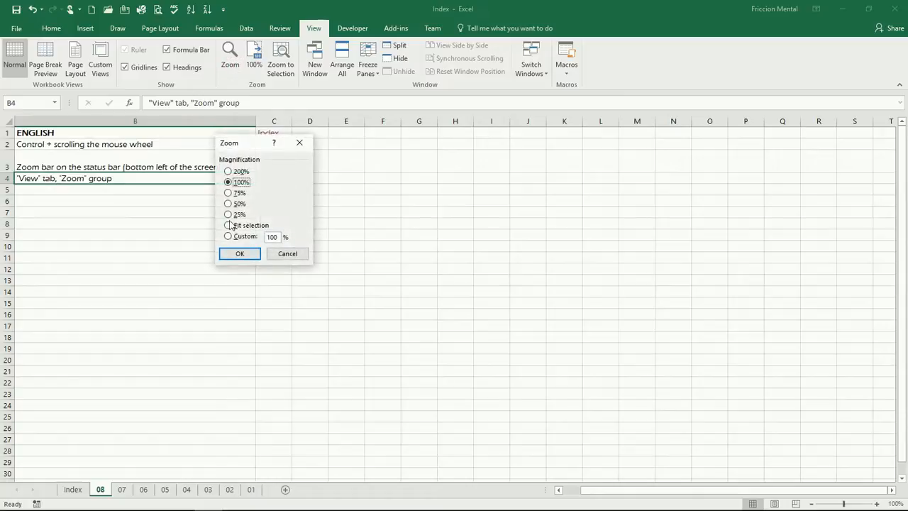
click(227, 235)
text(8)
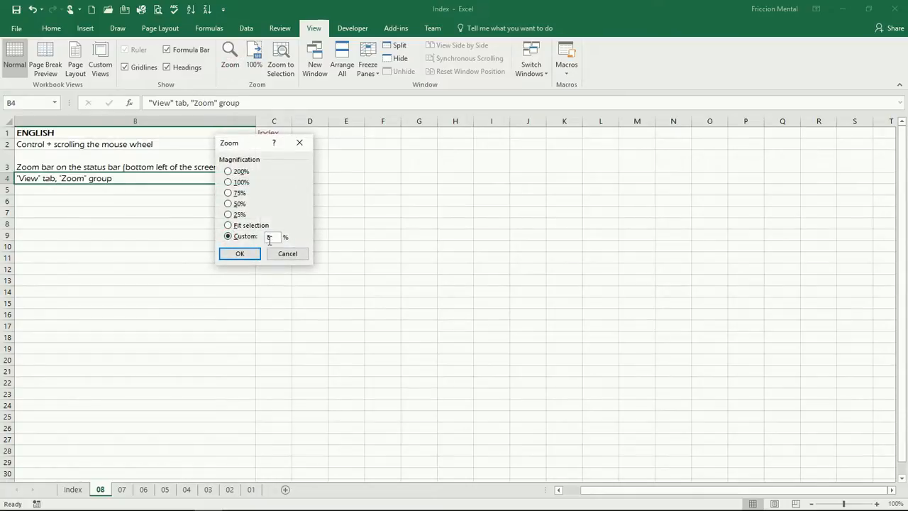
click(240, 253)
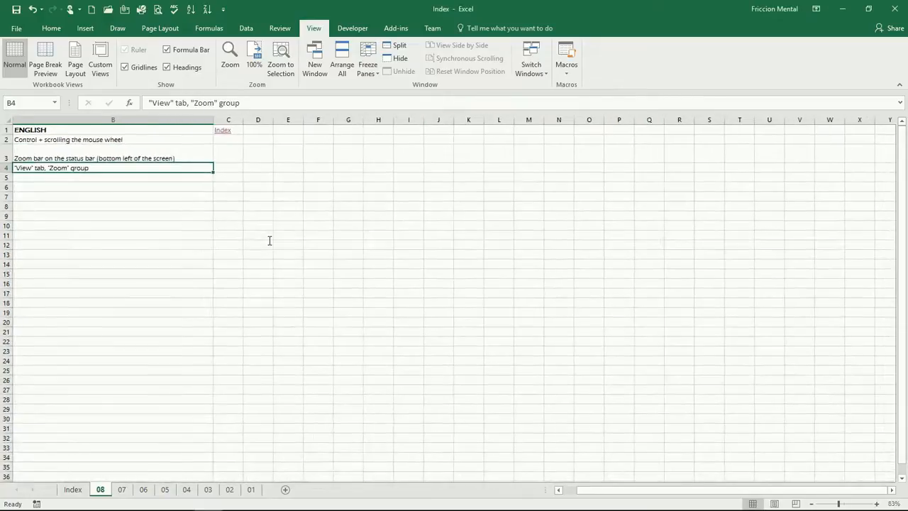
mouse_move(235, 154)
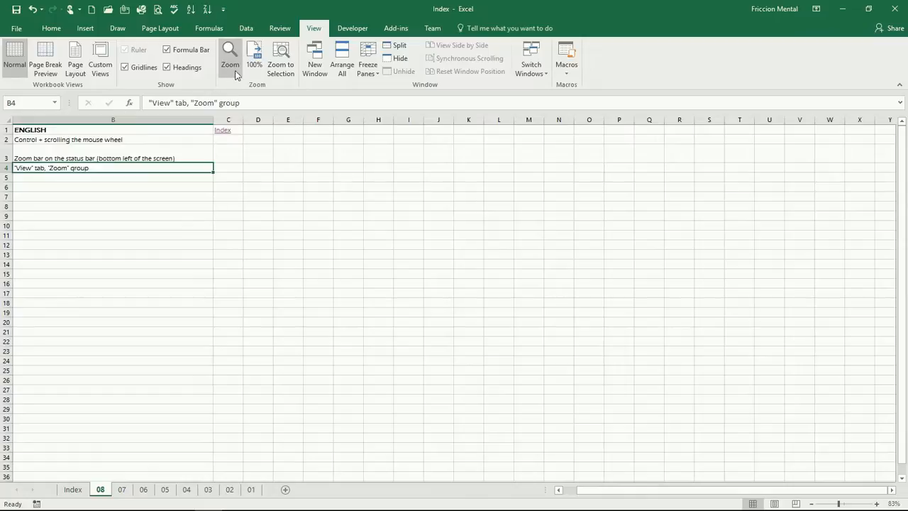
mouse_move(173, 131)
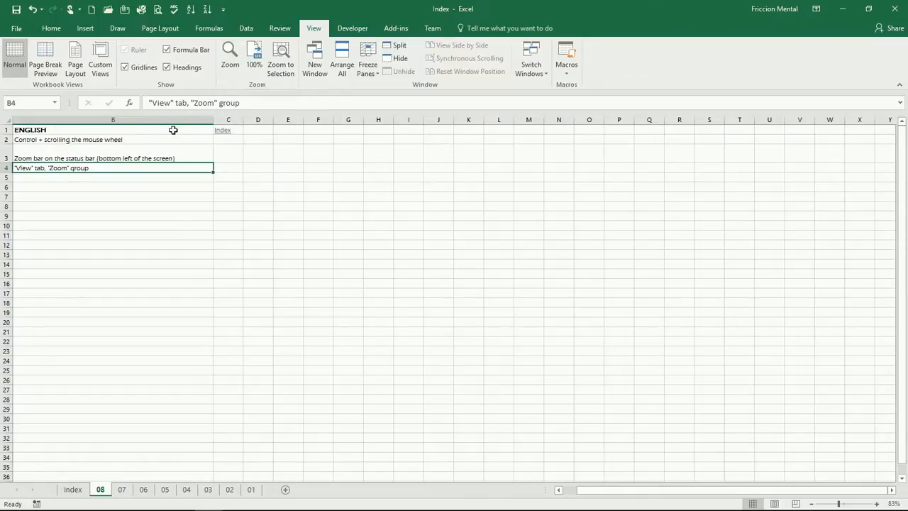
mouse_move(190, 190)
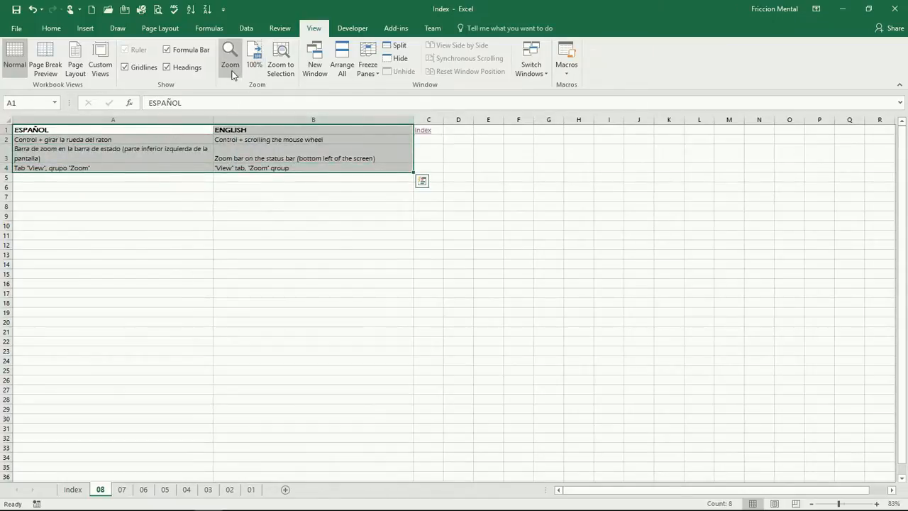
- Fit the selected A1:B4 table to the window via the Zoom dialog, reaching 180%
click(229, 60)
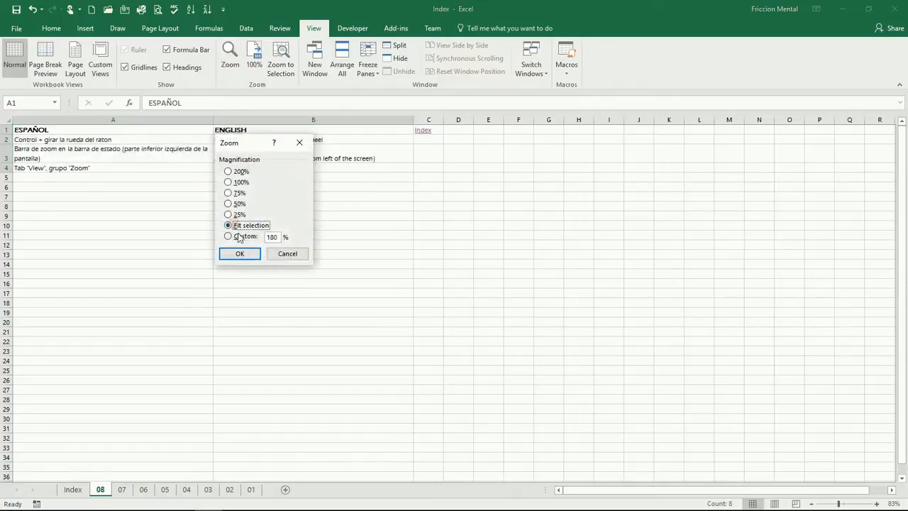
click(238, 252)
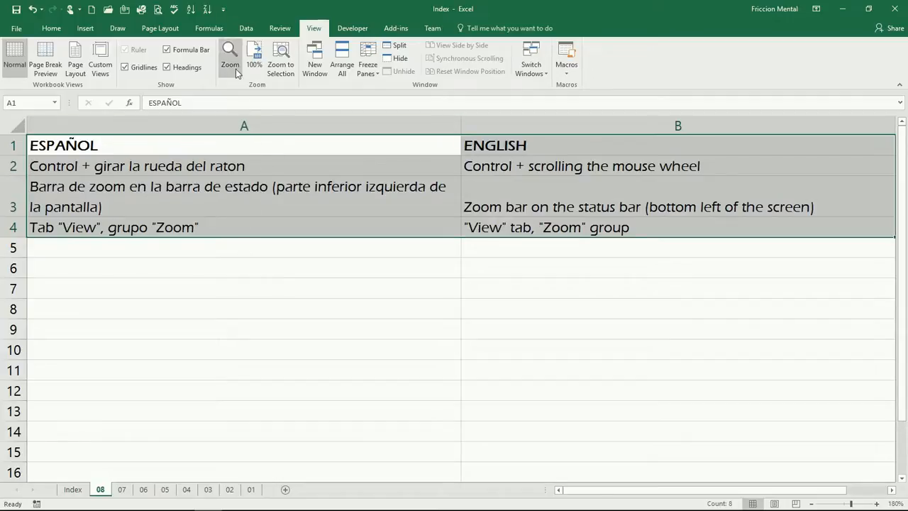
mouse_move(221, 76)
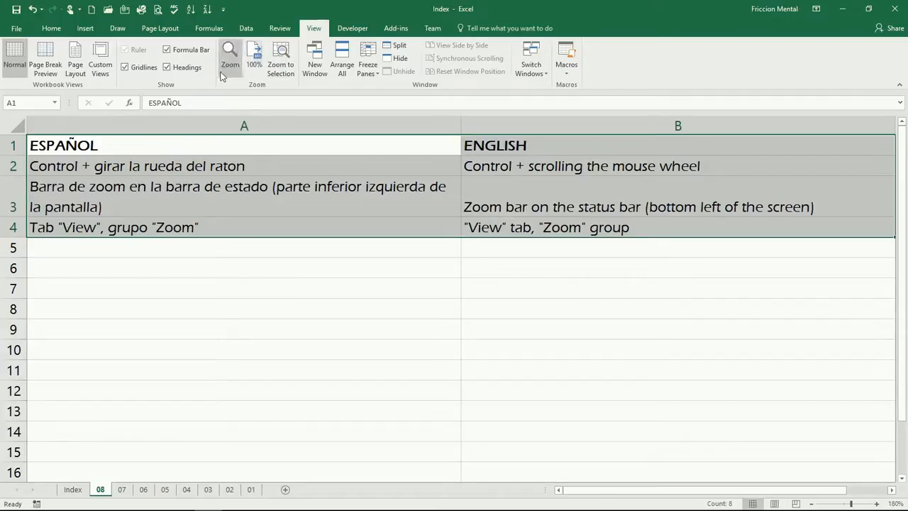
click(230, 60)
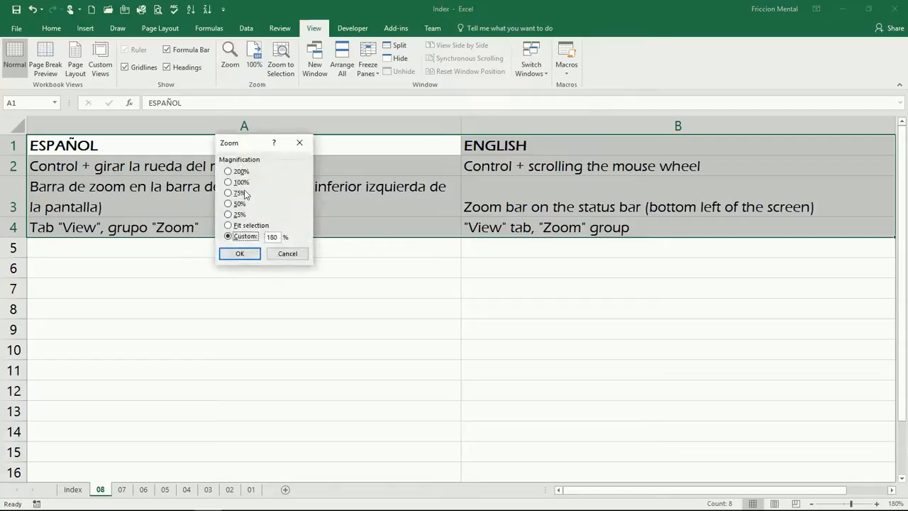
click(238, 253)
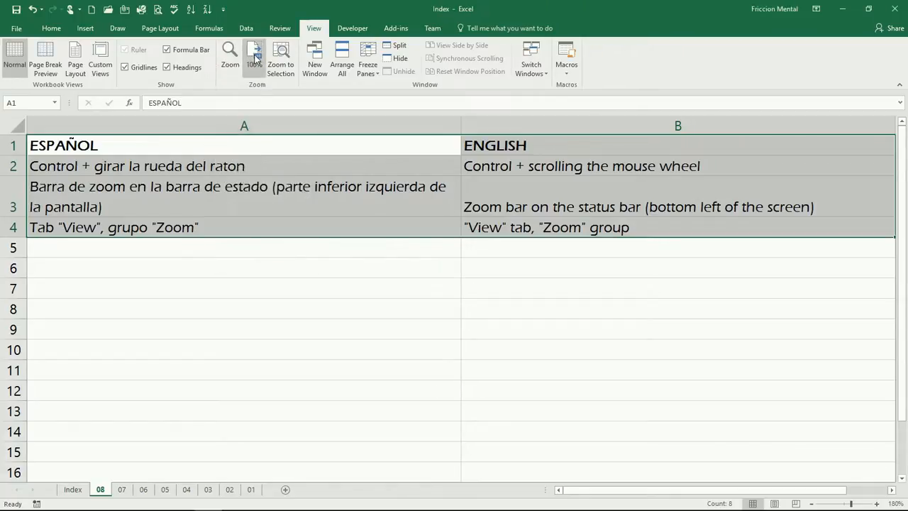
- Reset to 100%, re-enlarge with Zoom to Selection, then cancel the Zoom dialog unchanged
click(253, 53)
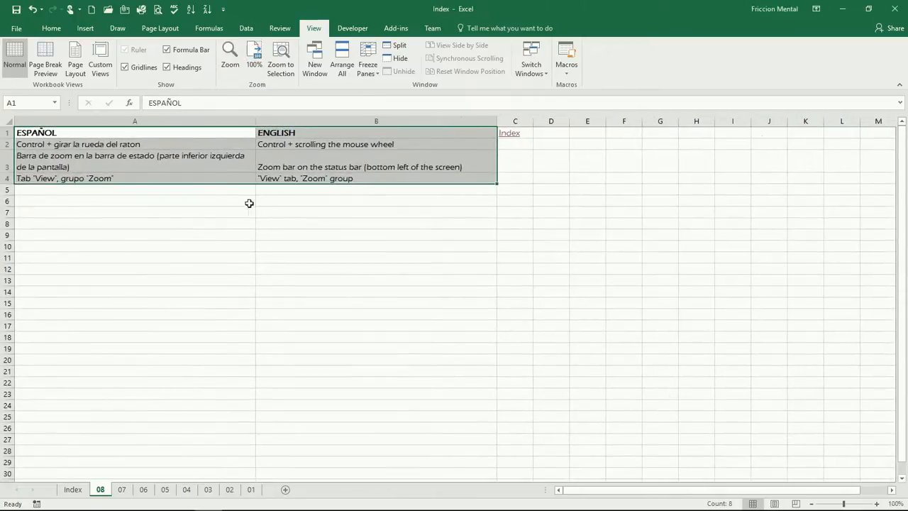
mouse_move(281, 59)
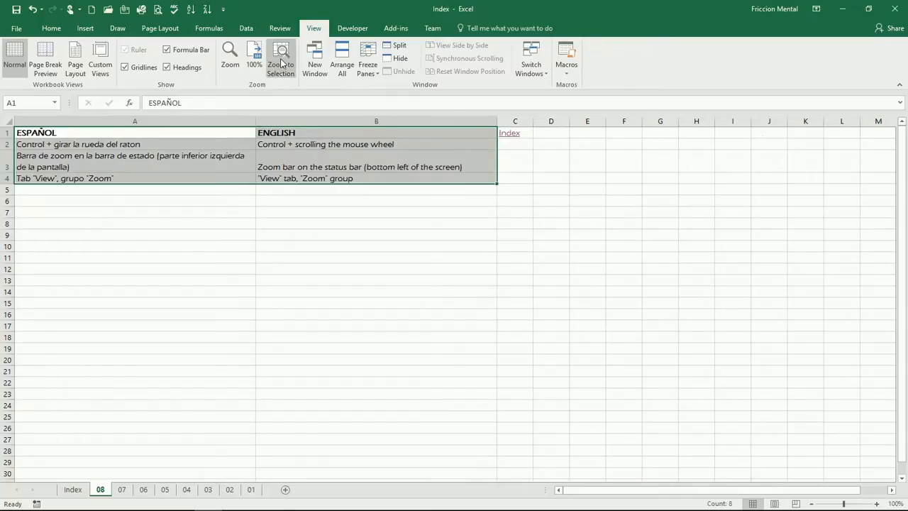
click(281, 59)
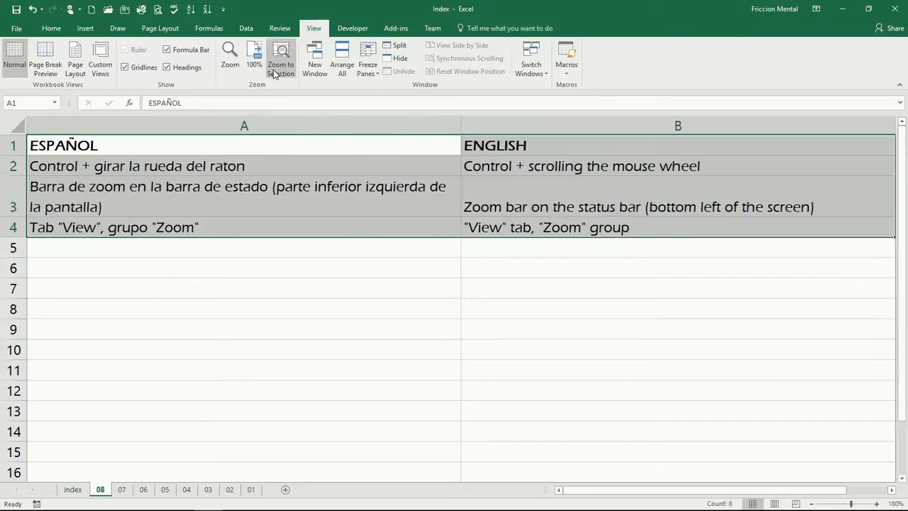
click(229, 57)
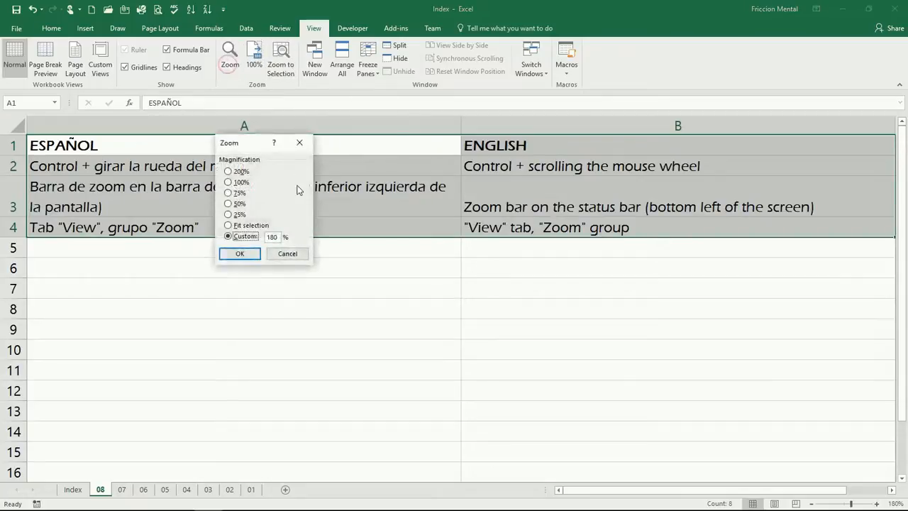
mouse_move(239, 183)
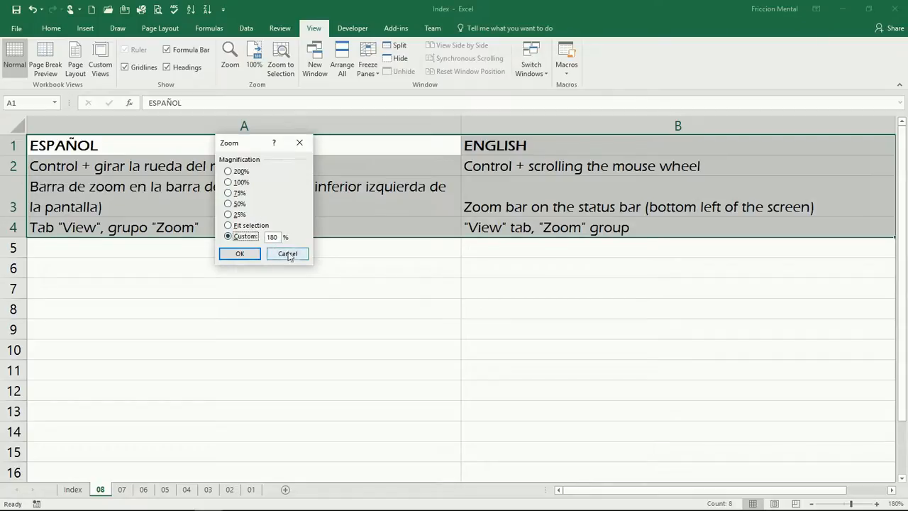
click(286, 254)
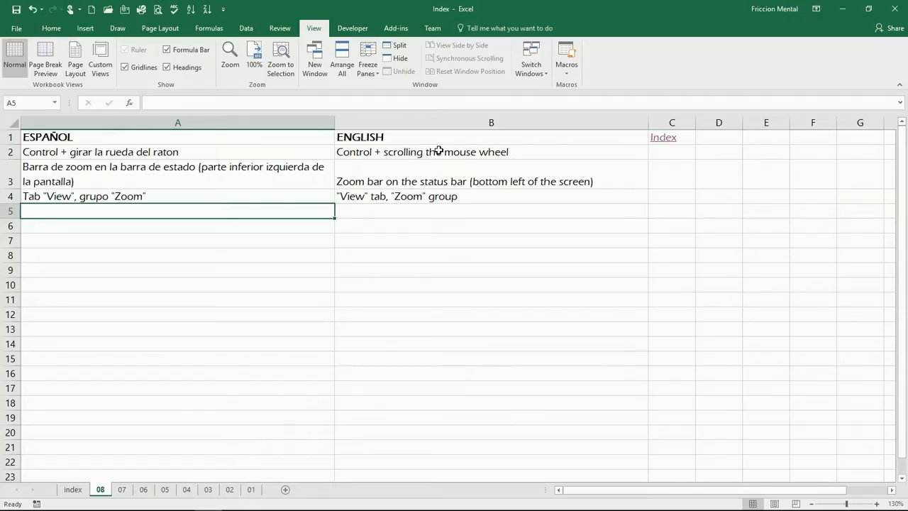
mouse_move(486, 156)
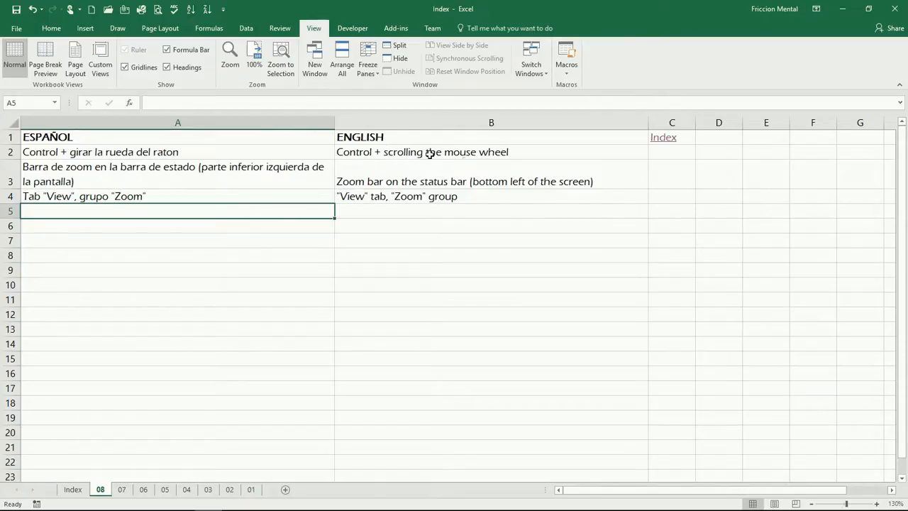
mouse_move(474, 196)
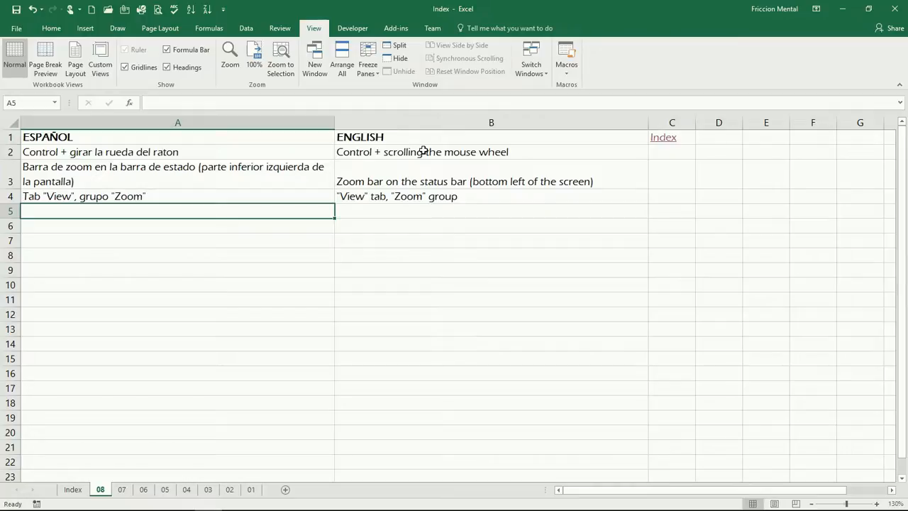
mouse_move(445, 190)
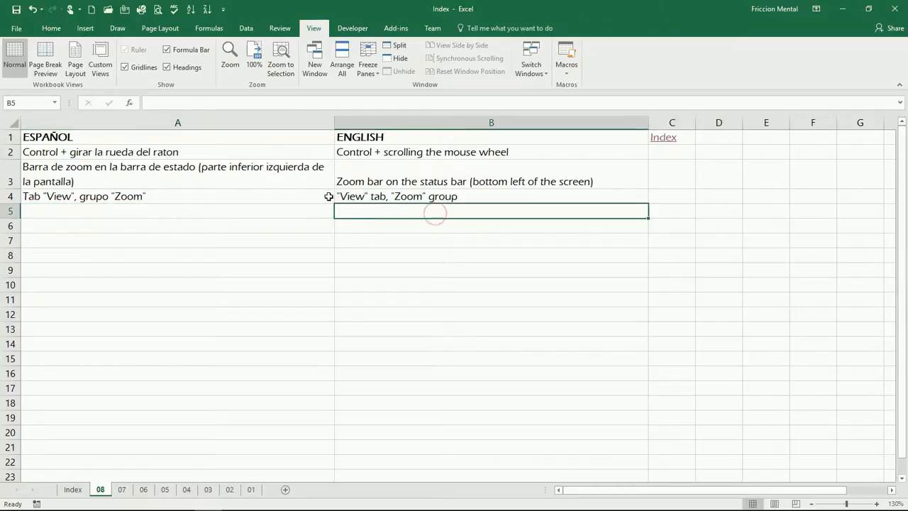
- Return to the Index sheet listing lessons 01–08 after the zoom demonstrations
click(72, 488)
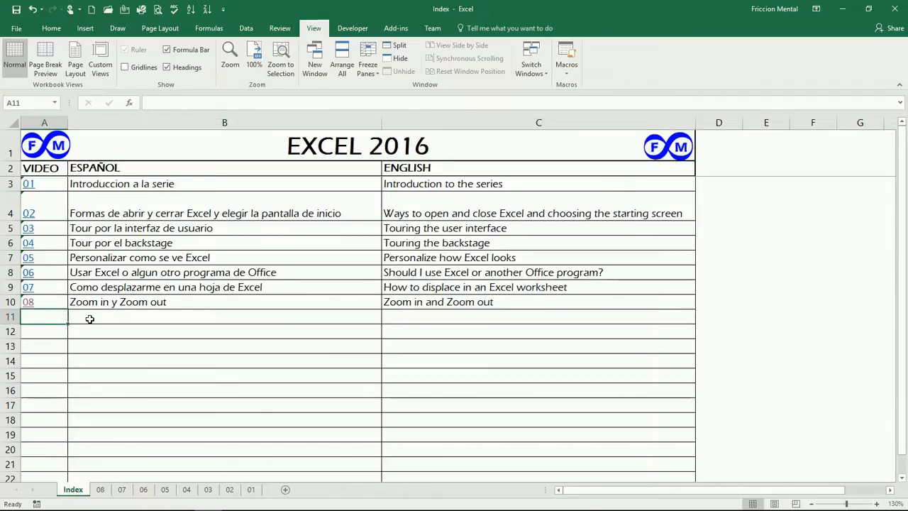
mouse_move(149, 309)
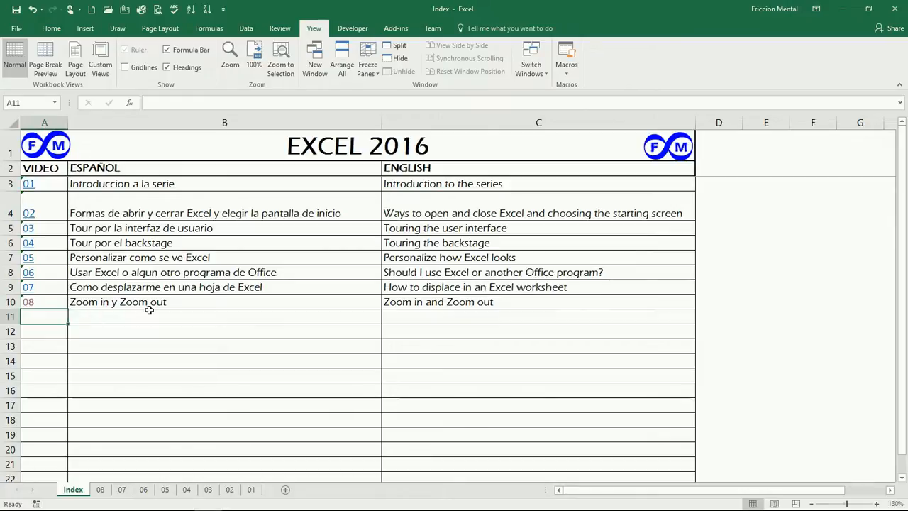